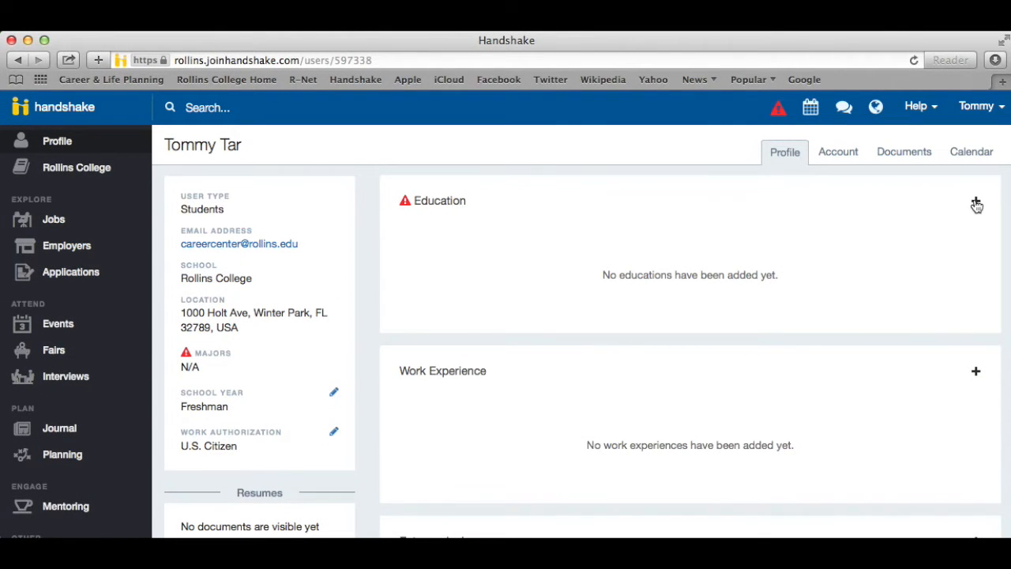
# Add Rollins College undergraduate education: GPAs 3.5/3.4, 2013–2017, Communication Studies major, Economics minor.
pyautogui.click(976, 204)
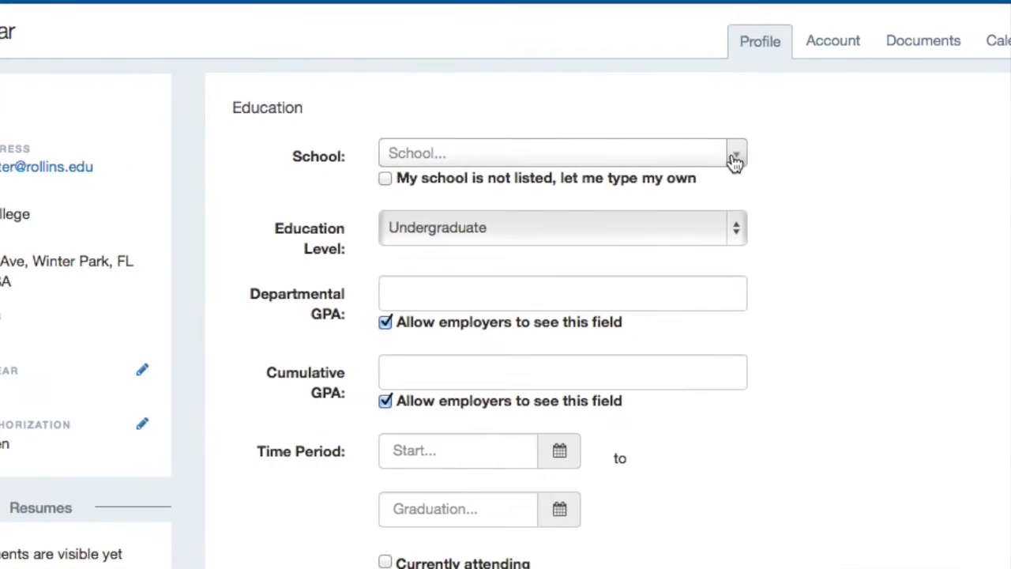
pyautogui.write('Rollins College')
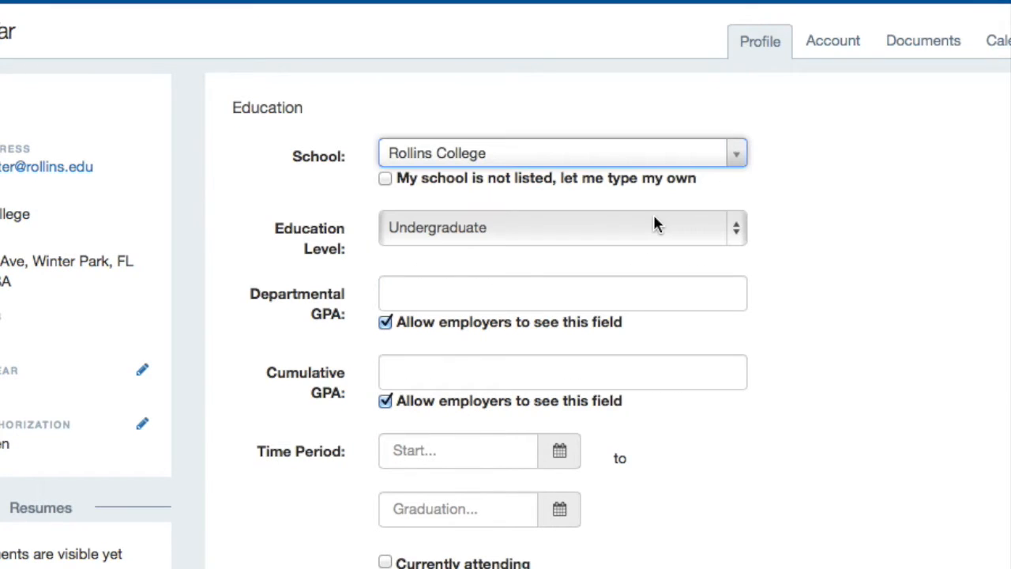
pyautogui.click(561, 227)
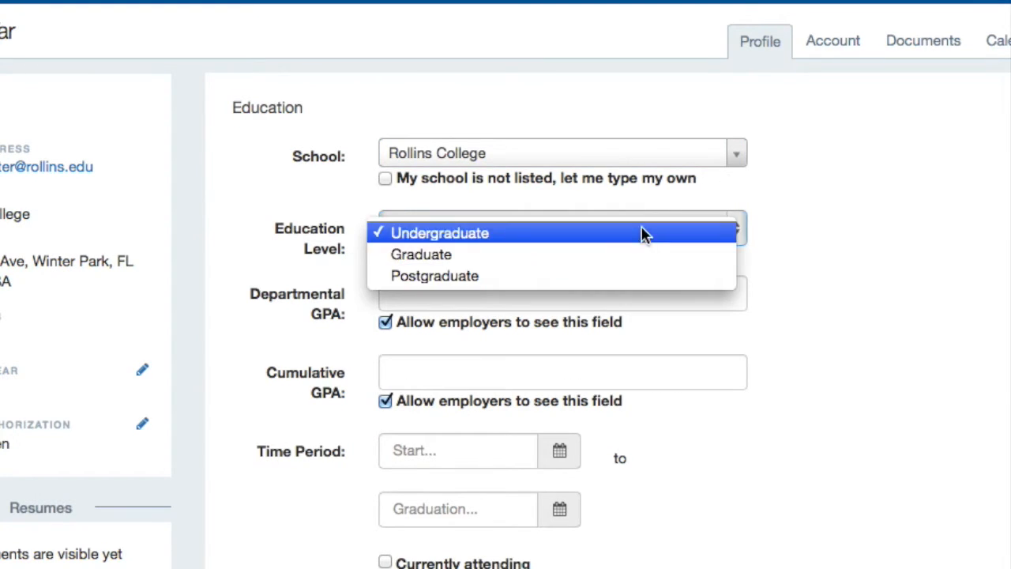
pyautogui.click(440, 232)
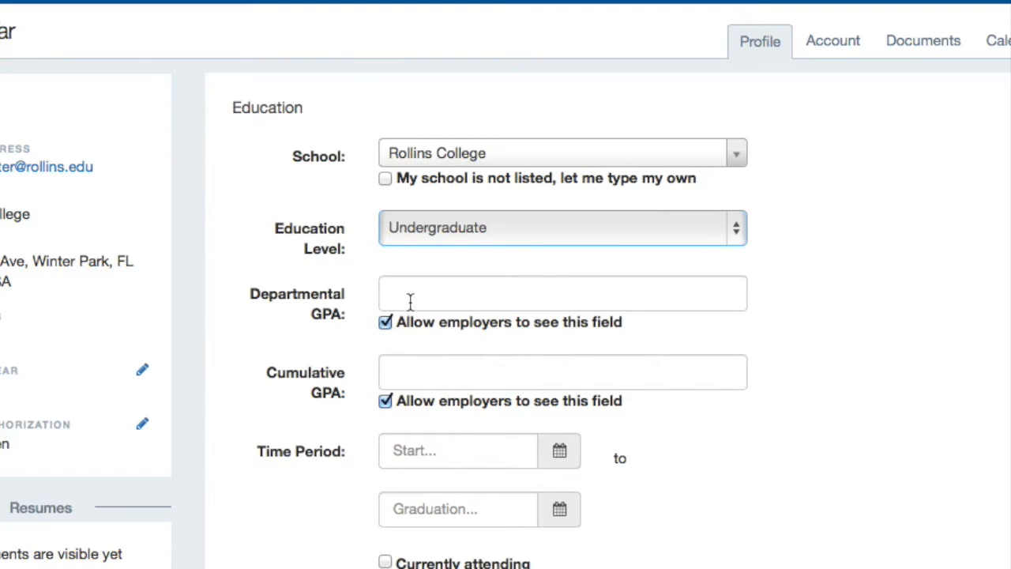
pyautogui.write('3.5')
pyautogui.click(562, 372)
pyautogui.write('3.4')
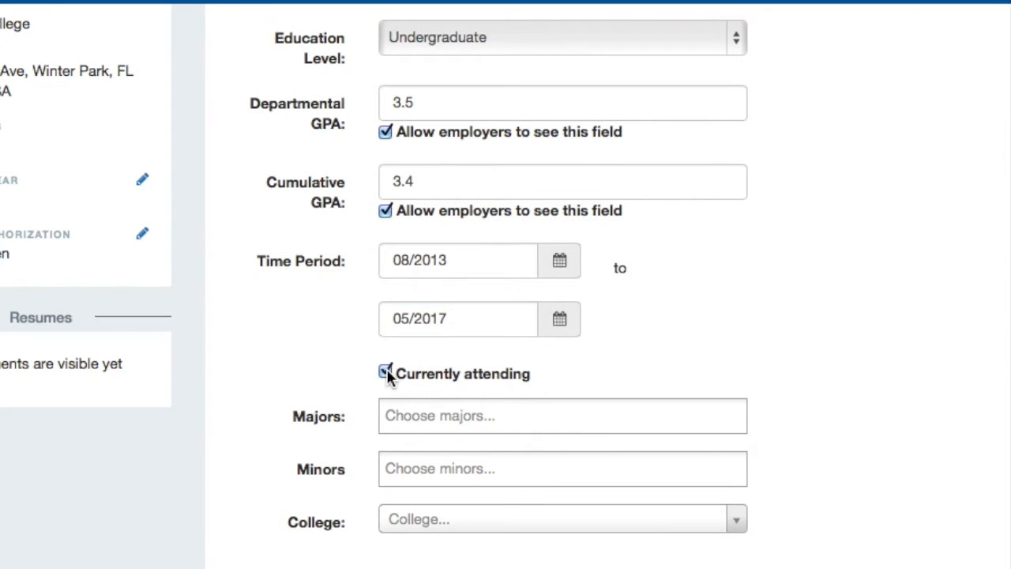
pyautogui.write('Communication Studies')
pyautogui.write('Economics')
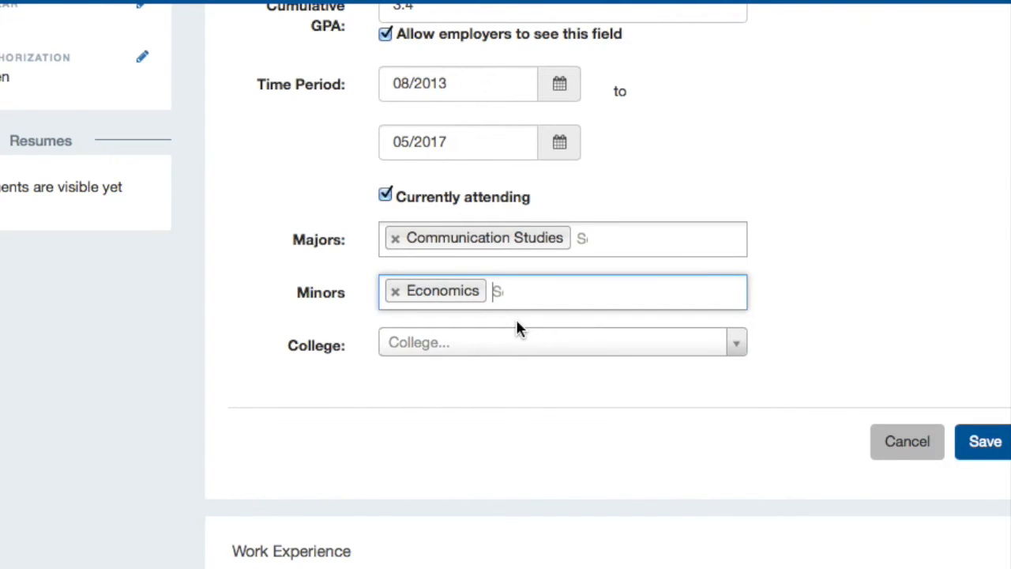
pyautogui.moveTo(985, 441)
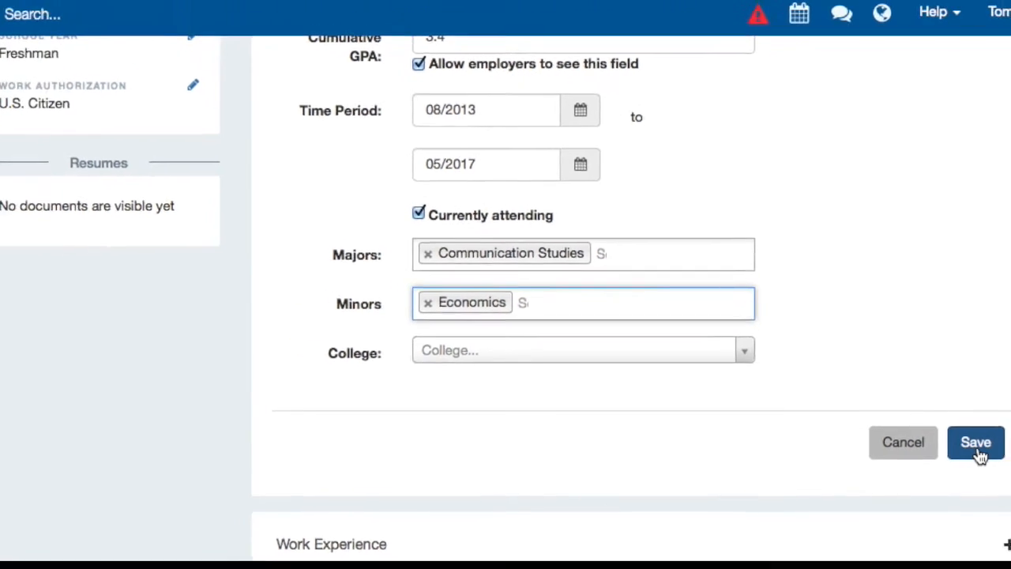
pyautogui.click(975, 442)
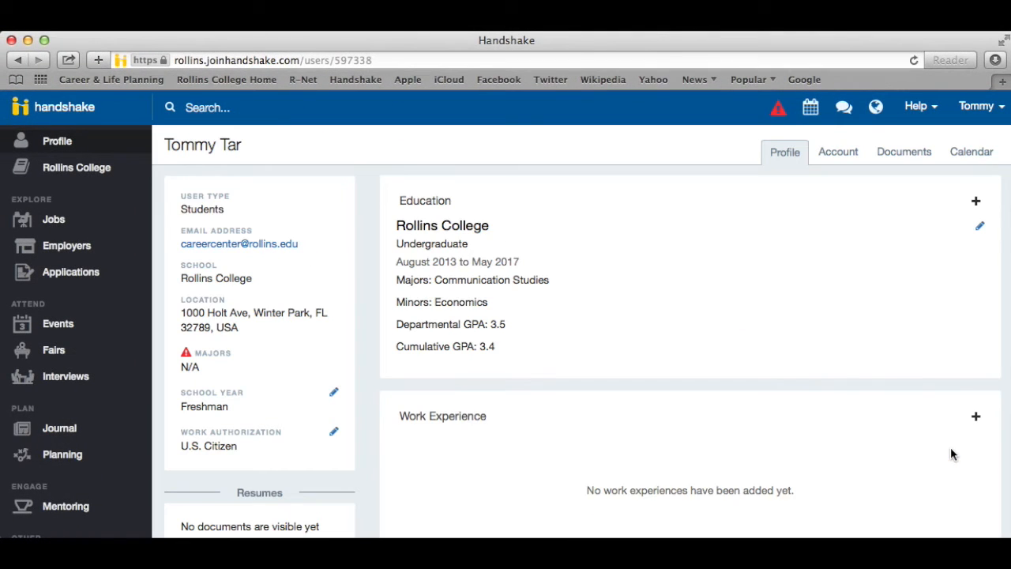
# Add the course 'Writing in PR' to the Courses section.
pyautogui.scroll(-3)
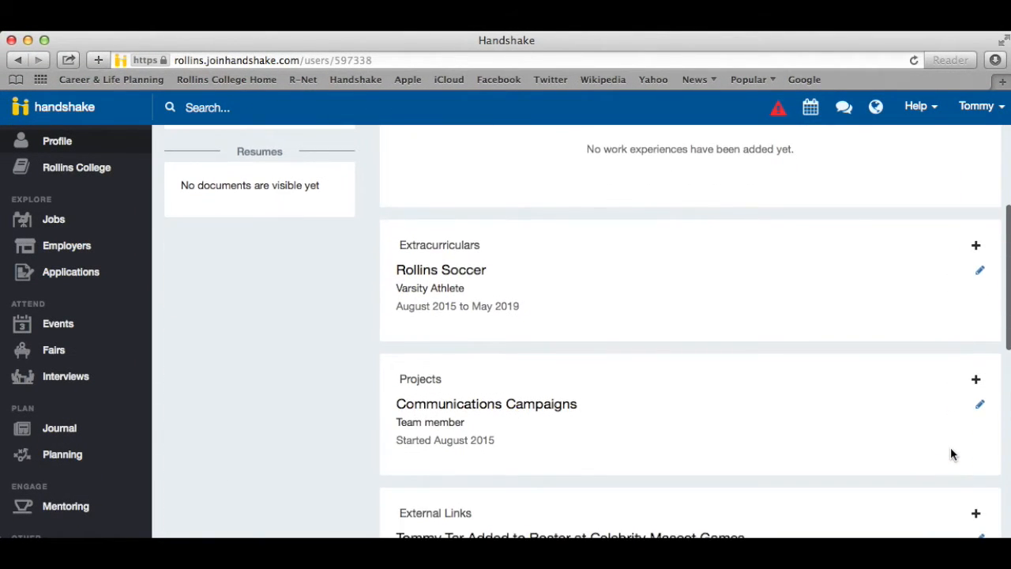
pyautogui.scroll(-3)
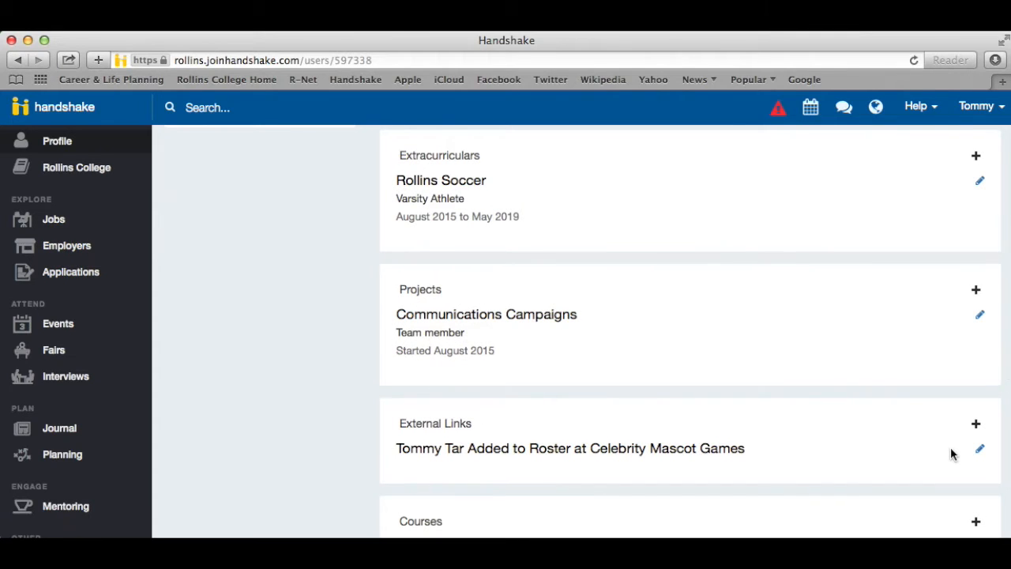
pyautogui.scroll(-3)
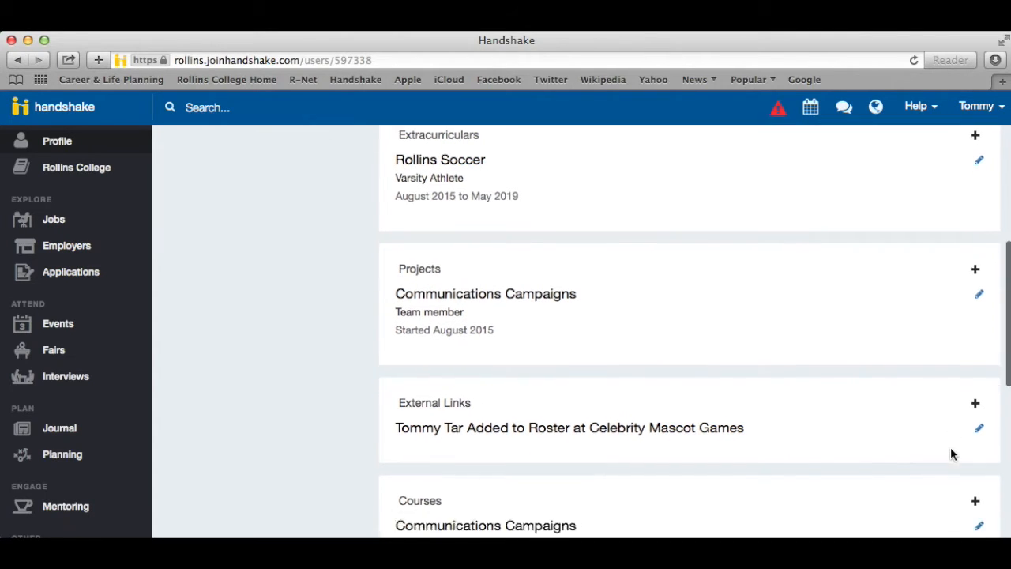
pyautogui.scroll(-3)
pyautogui.write('W')
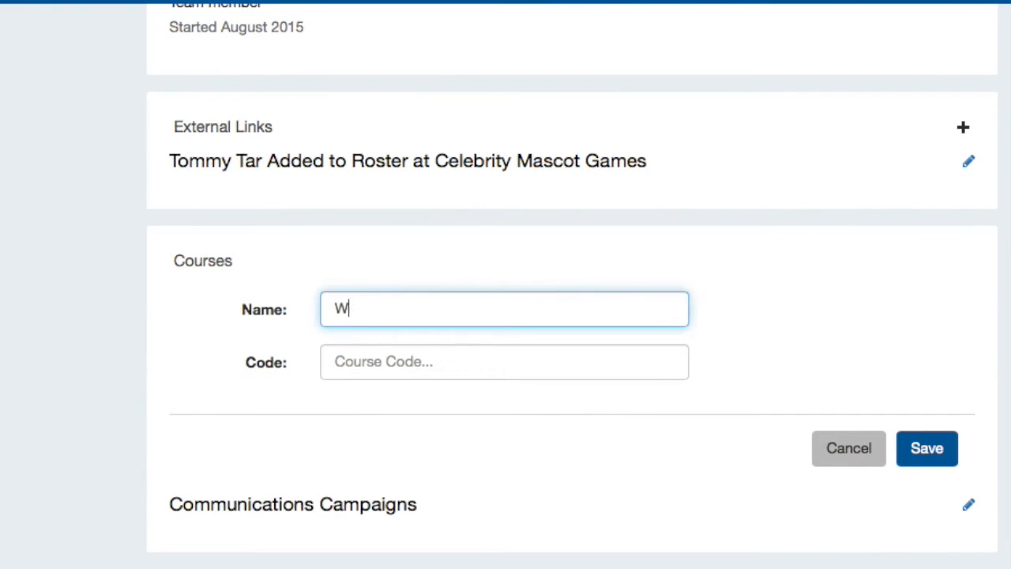
pyautogui.write('riting in PR')
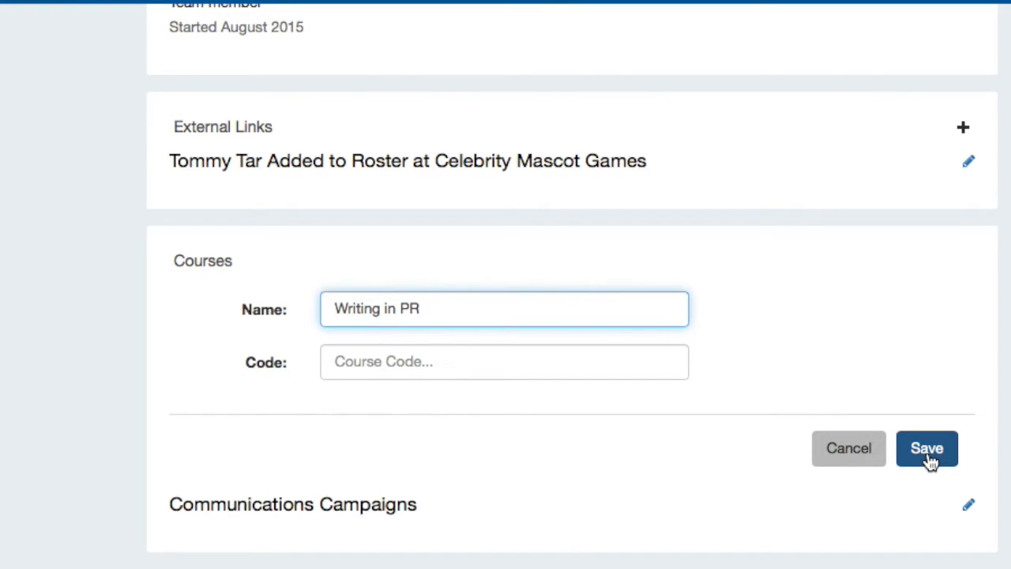
pyautogui.click(926, 448)
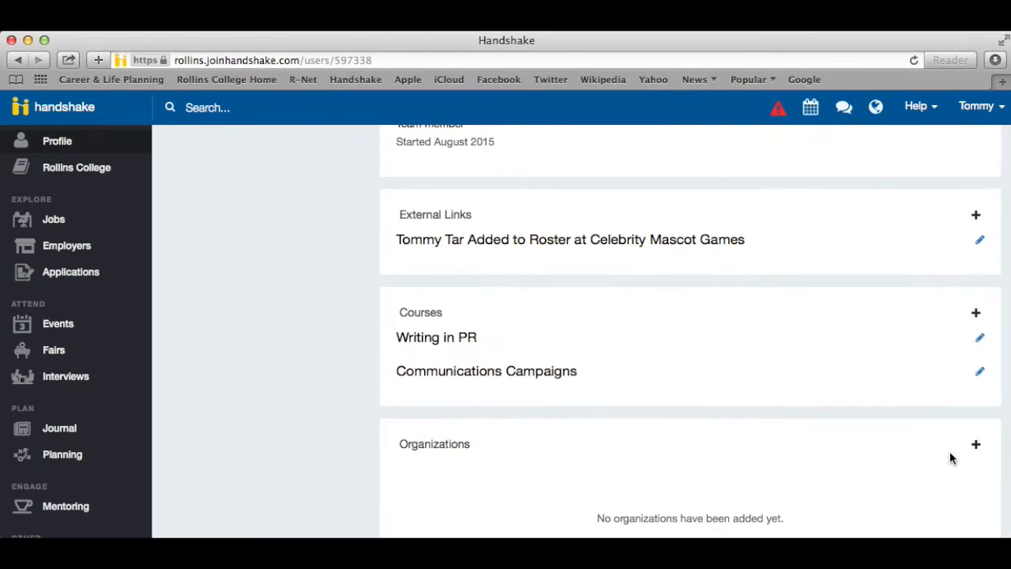
pyautogui.scroll(-3)
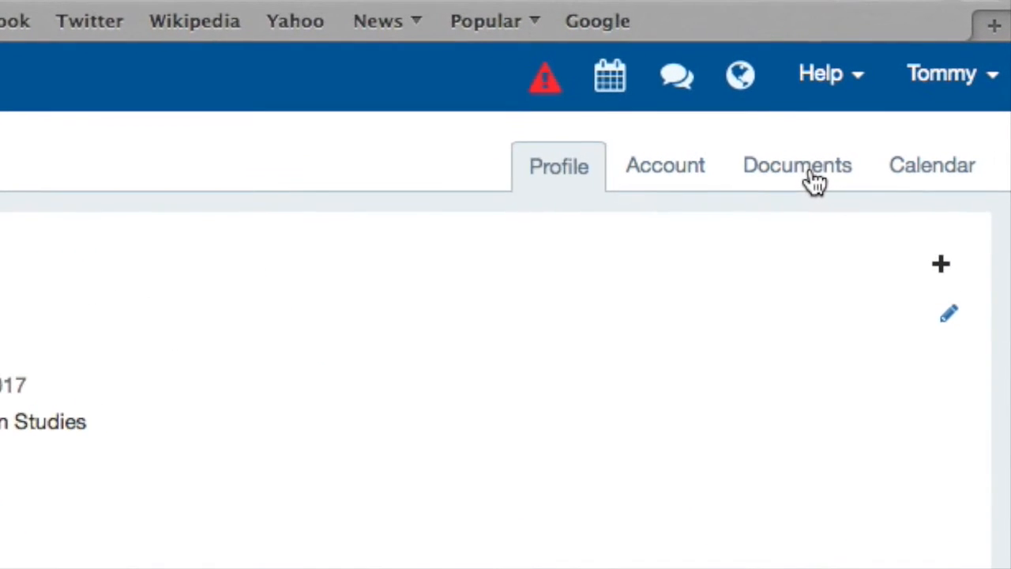
pyautogui.click(797, 165)
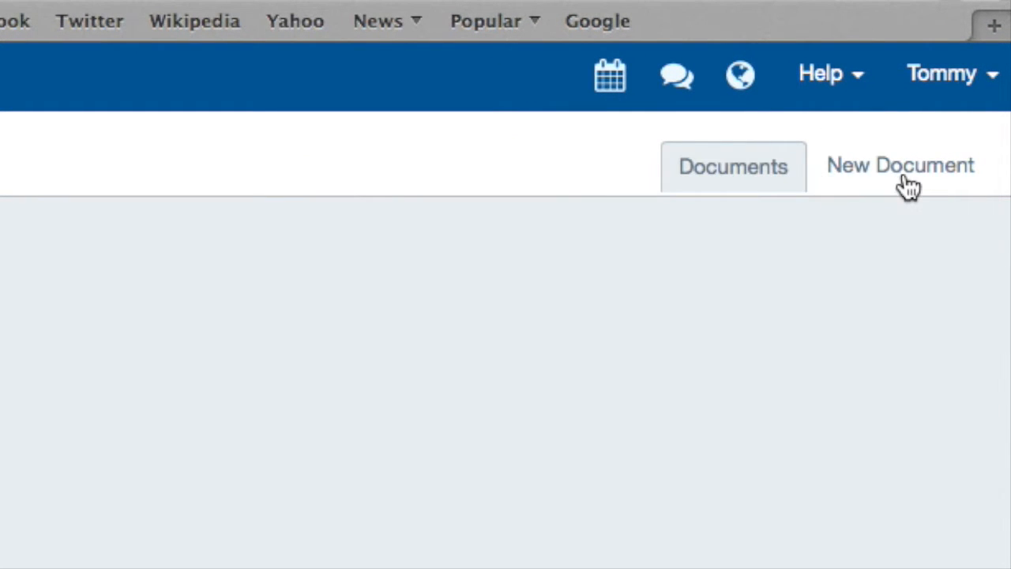
pyautogui.click(900, 165)
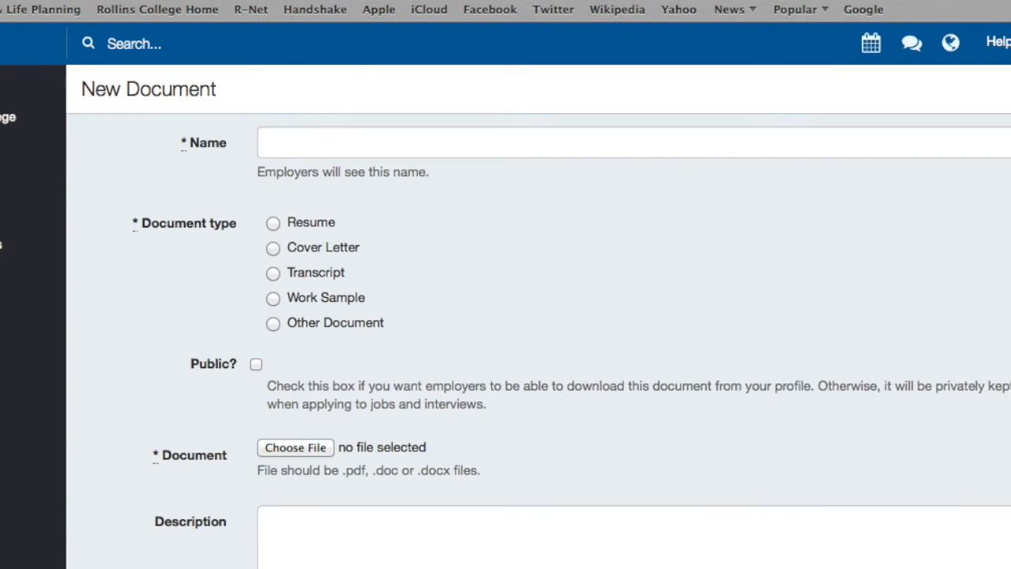
pyautogui.write('Tommy Tar - Resume')
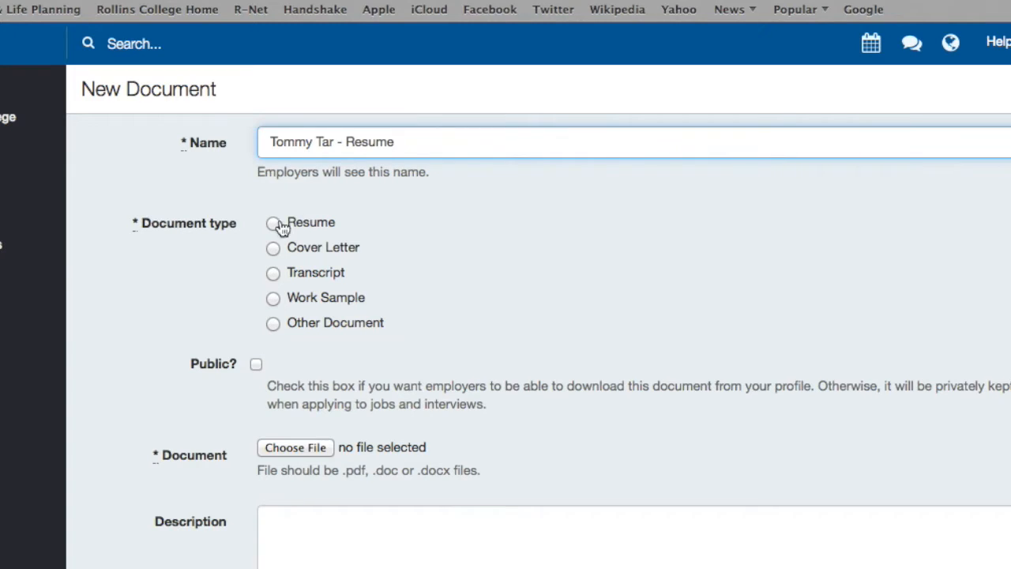
pyautogui.click(272, 222)
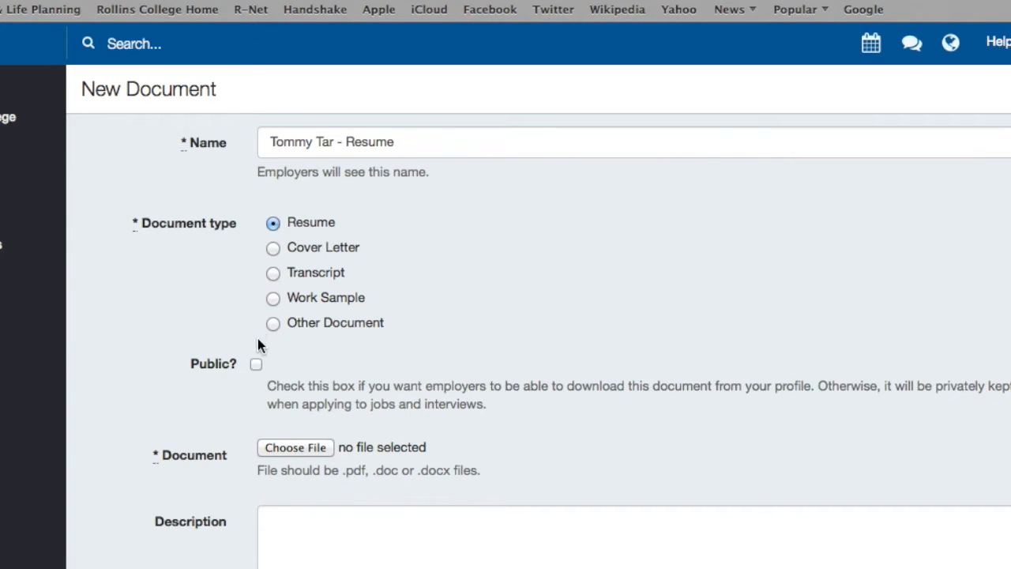
pyautogui.click(255, 363)
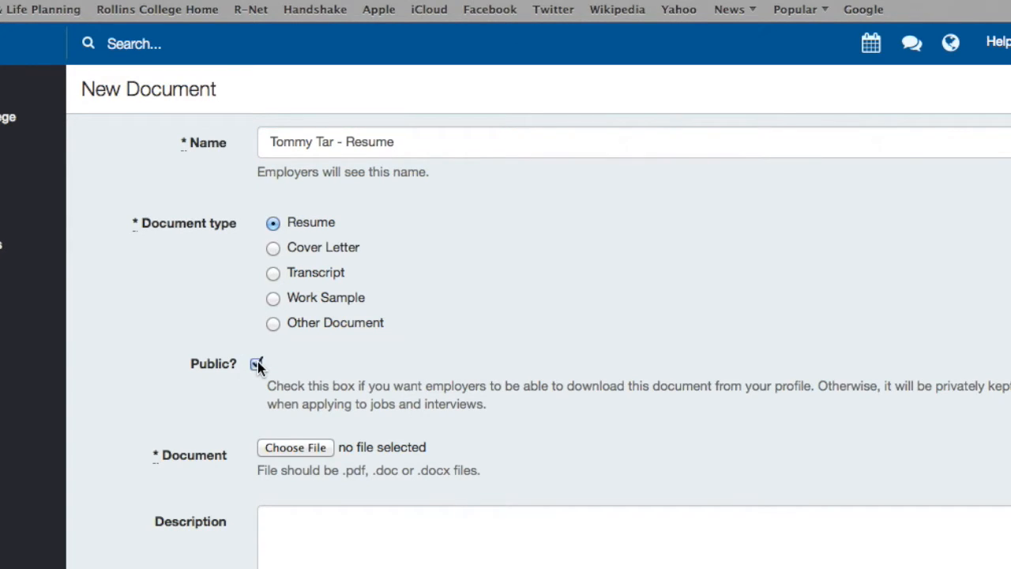
pyautogui.click(294, 447)
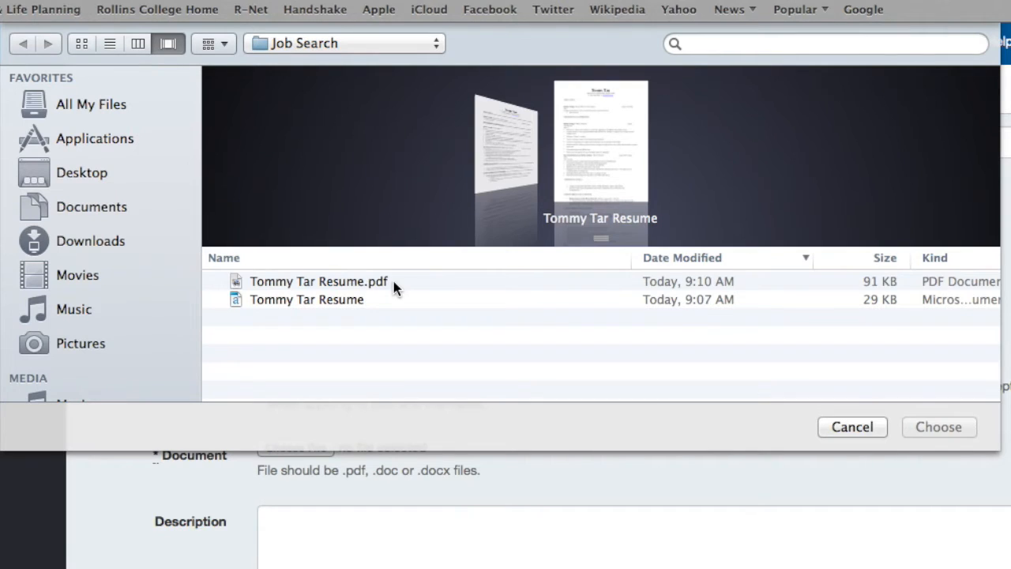
pyautogui.click(318, 281)
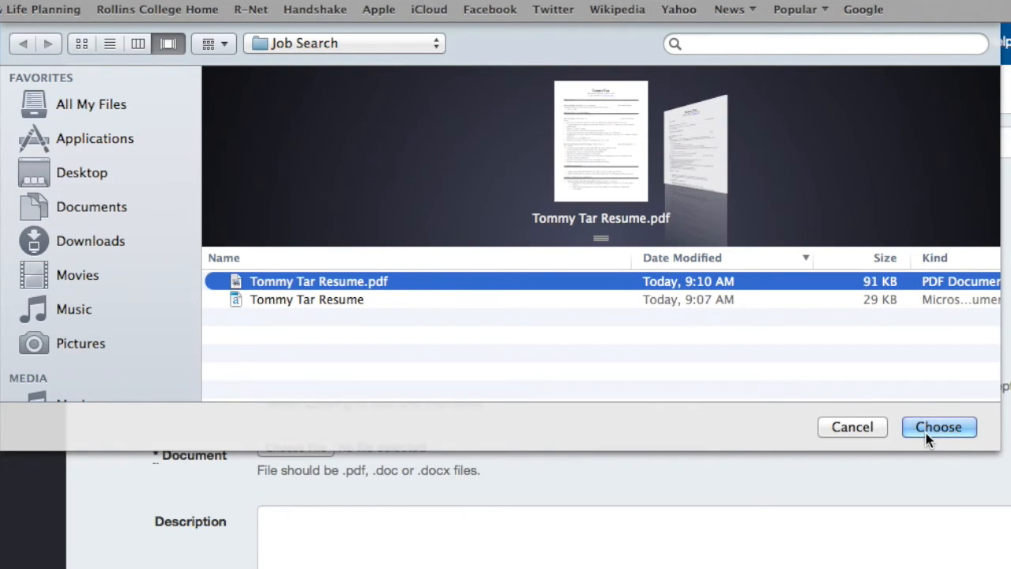
pyautogui.click(938, 426)
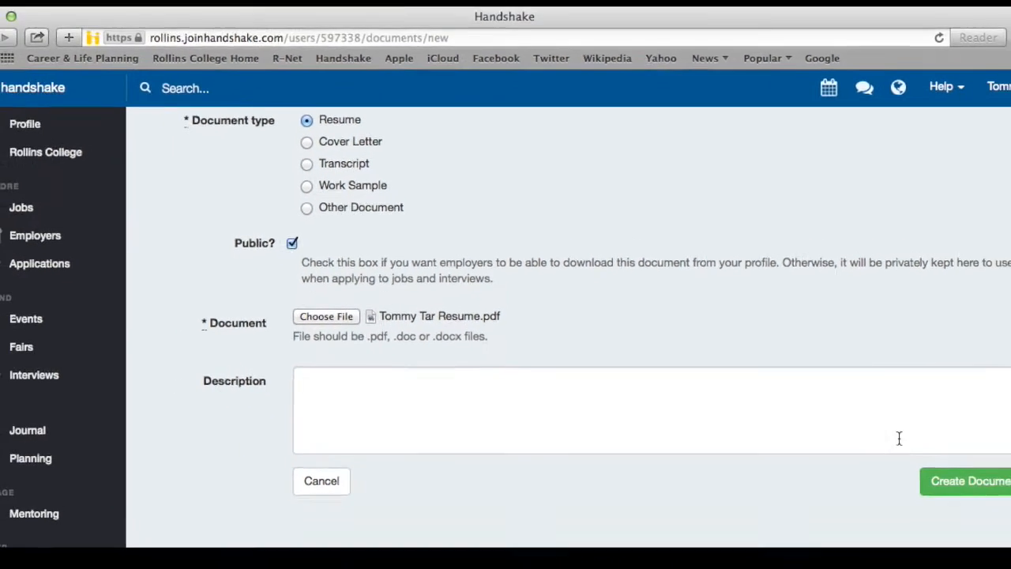
pyautogui.click(969, 480)
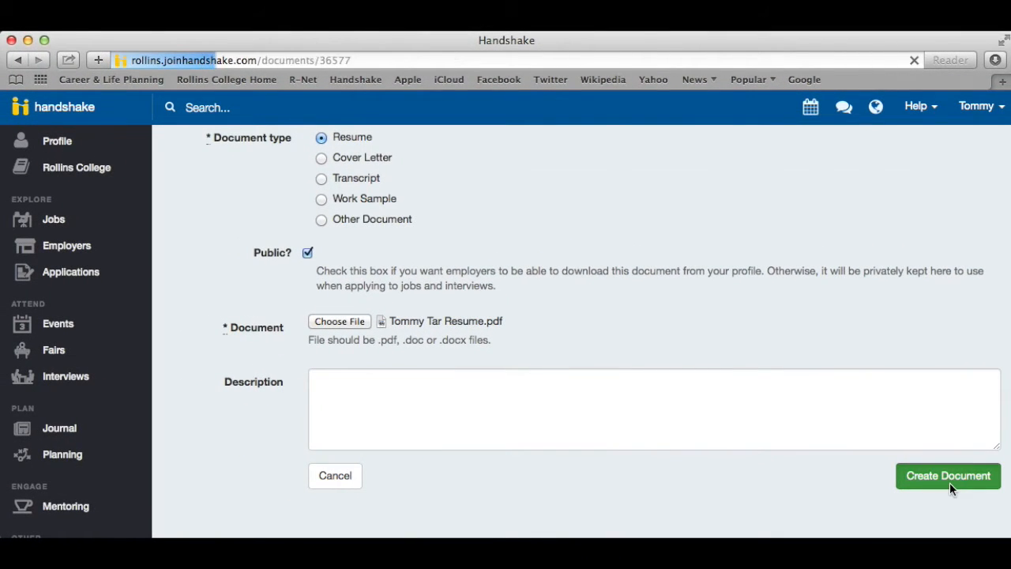
# Return to the Documents list and start building the profile from the uploaded resume.
pyautogui.click(947, 474)
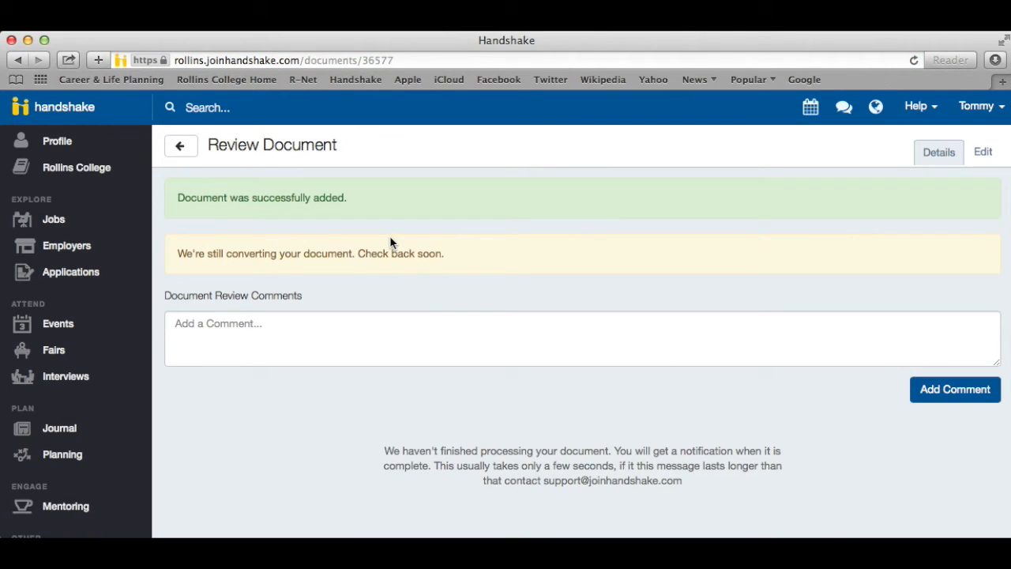
pyautogui.moveTo(181, 146)
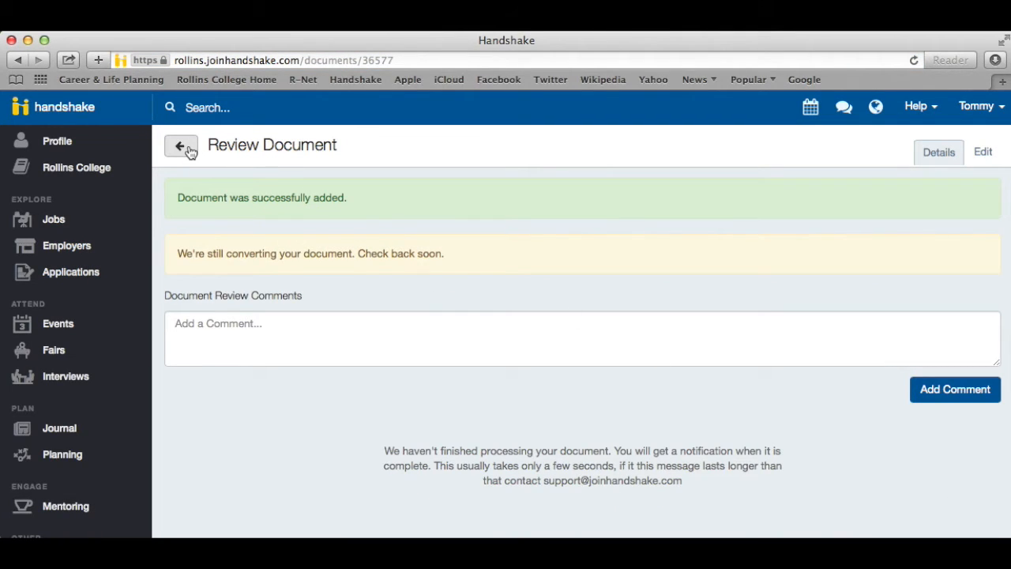
pyautogui.click(181, 147)
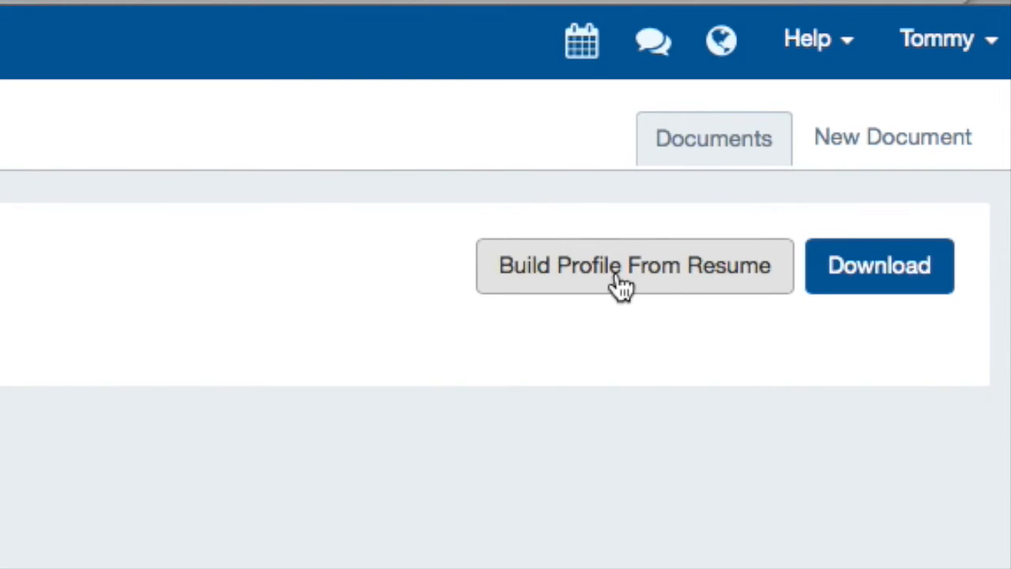
pyautogui.click(633, 265)
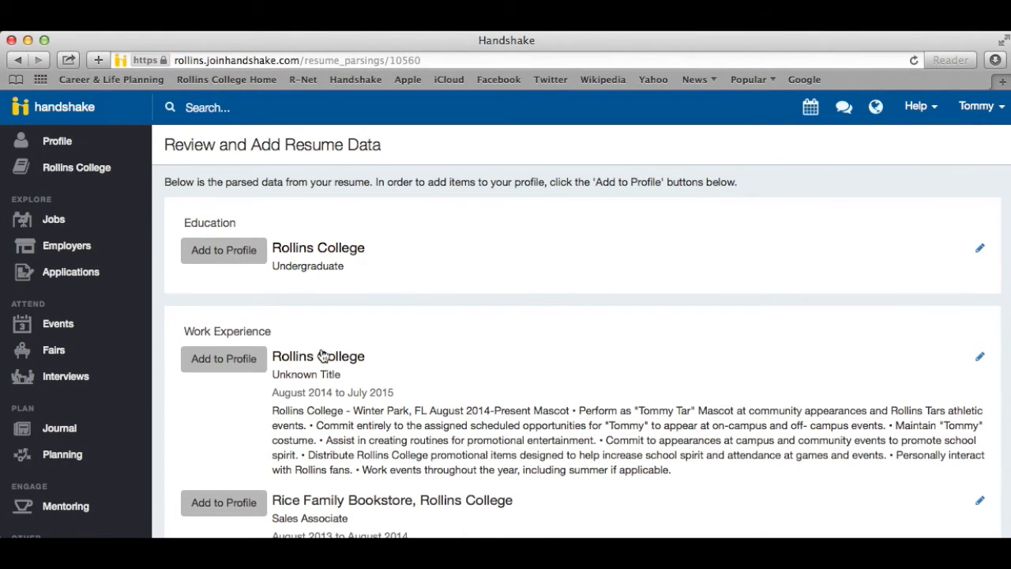
# Add the parsed Rollins College work experience entry to the profile.
pyautogui.scroll(-3)
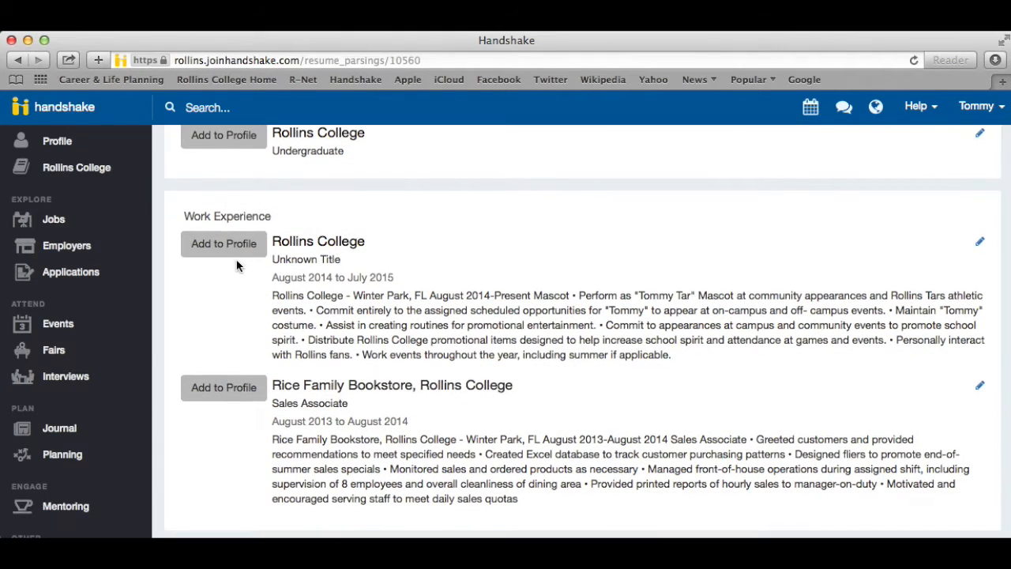
pyautogui.click(223, 243)
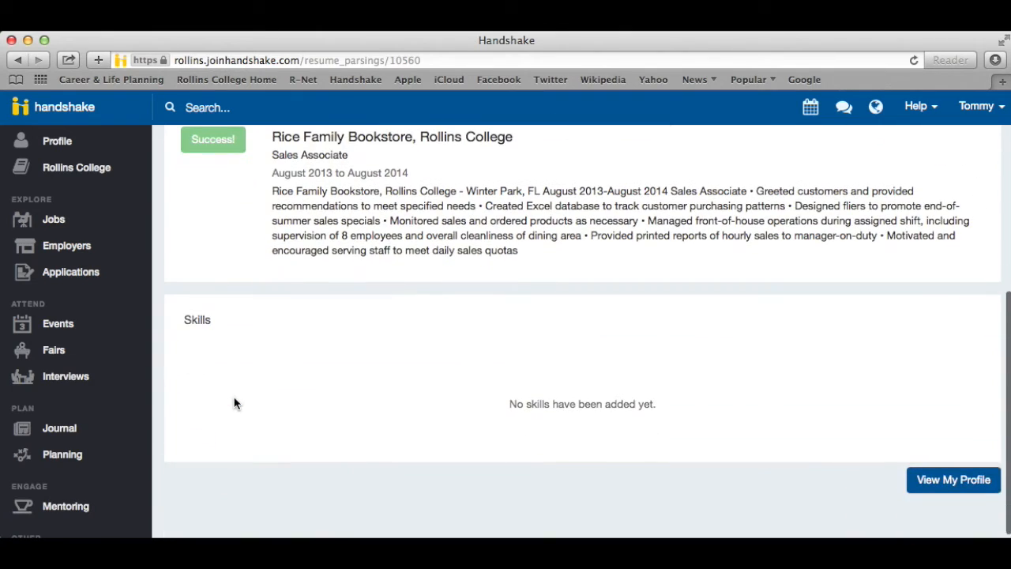
pyautogui.moveTo(960, 498)
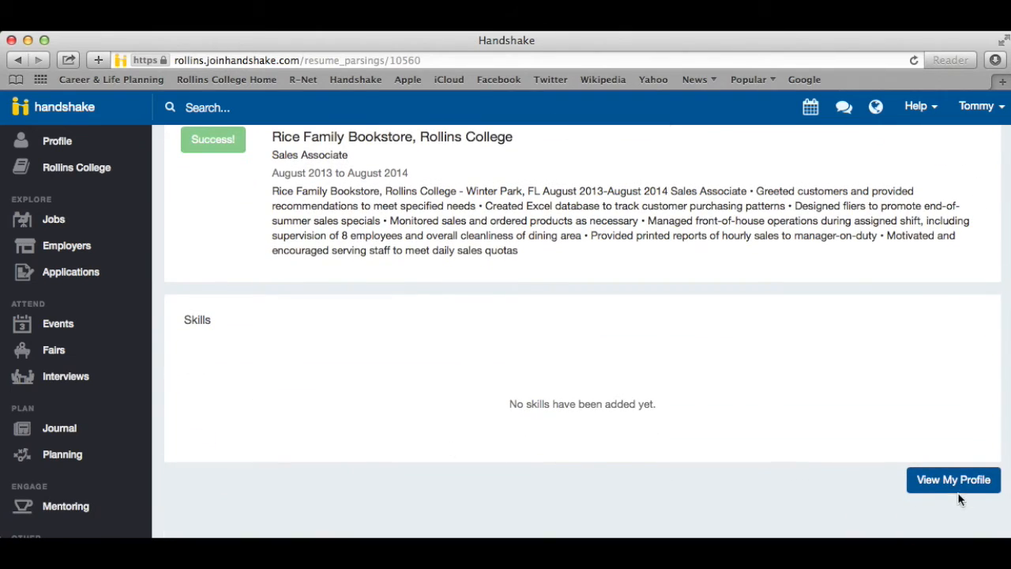
# Retitle the Rollins College job 'Mascot' and mark it as a current position.
pyautogui.click(952, 479)
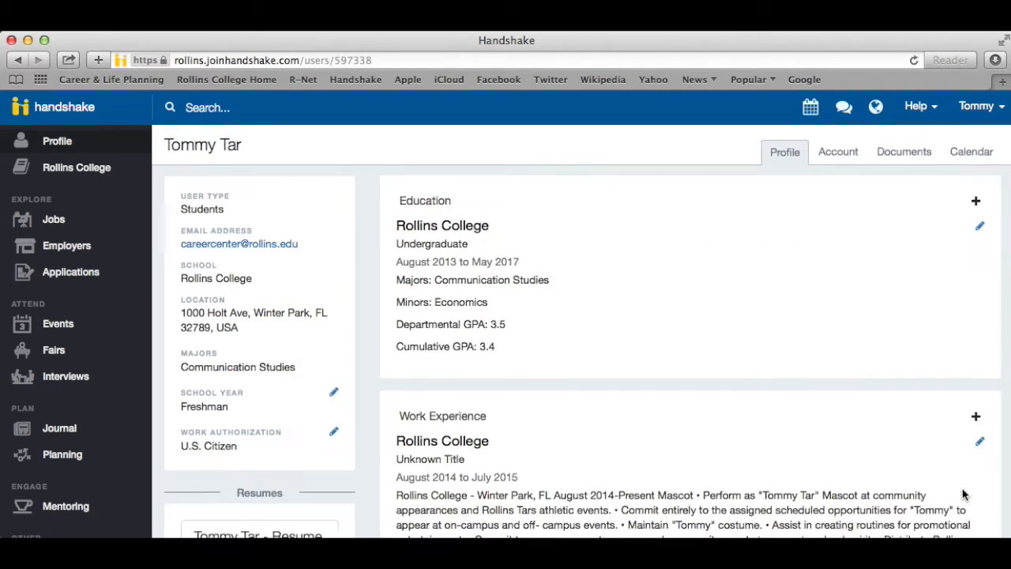
pyautogui.scroll(-3)
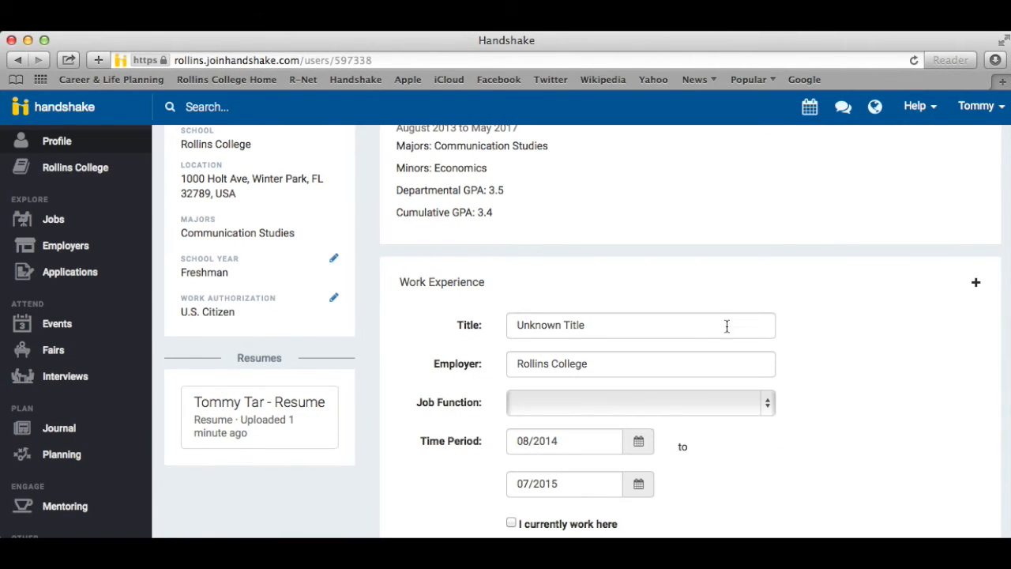
pyautogui.click(640, 324)
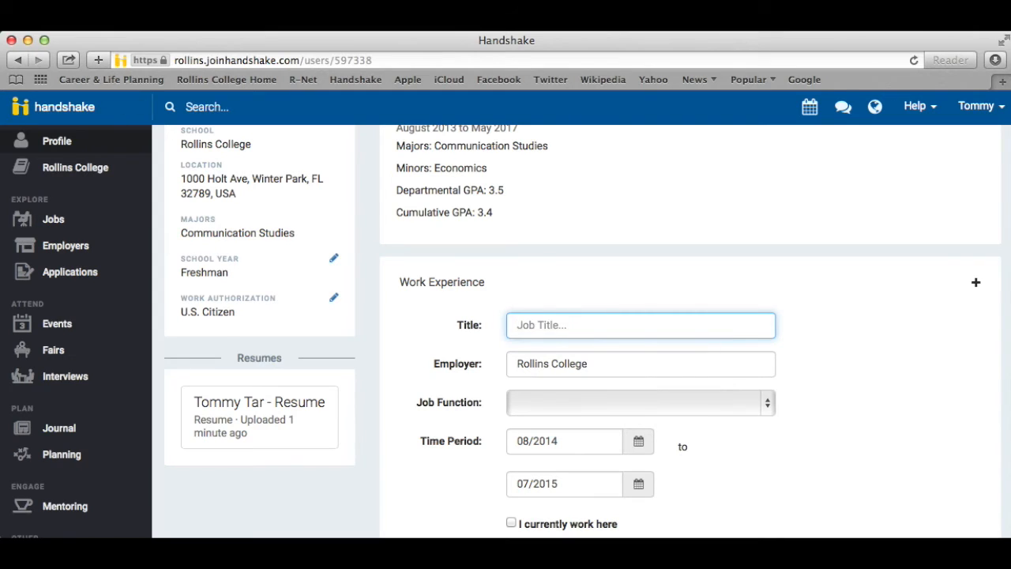
pyautogui.write('Mascot')
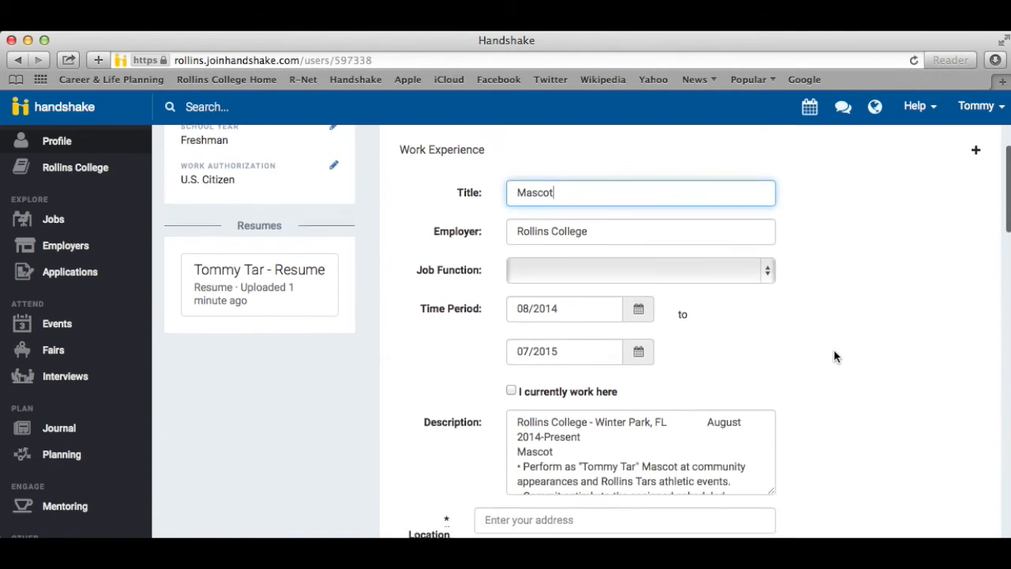
pyautogui.scroll(-3)
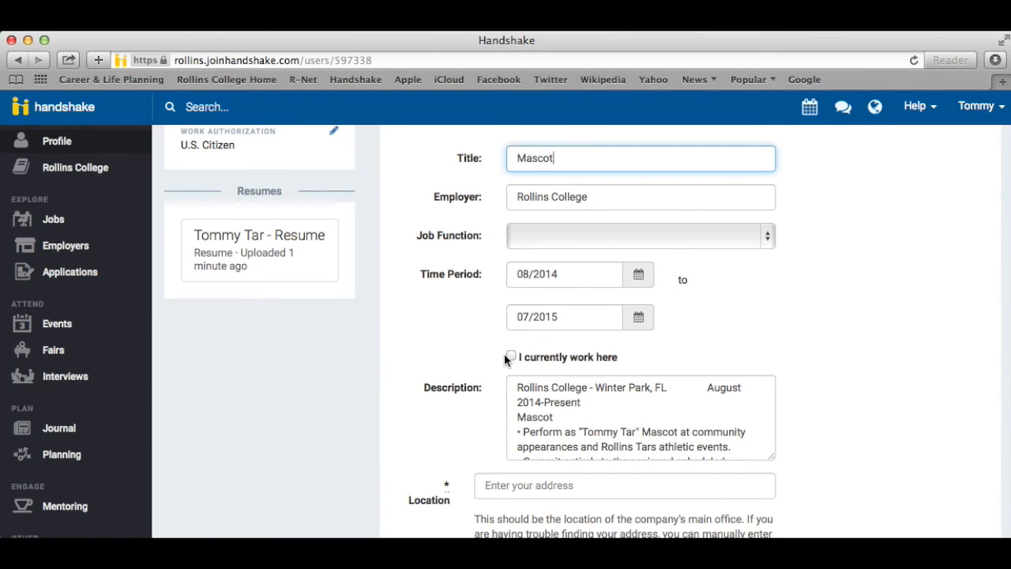
pyautogui.click(511, 357)
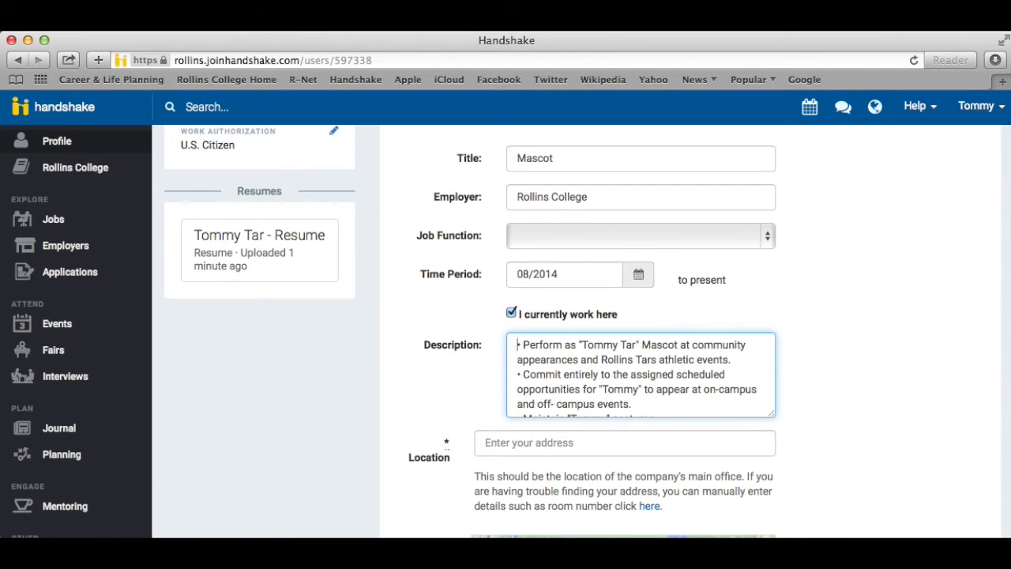
# Set the job location to 1000 Holt Avenue and save the entry.
pyautogui.scroll(-3)
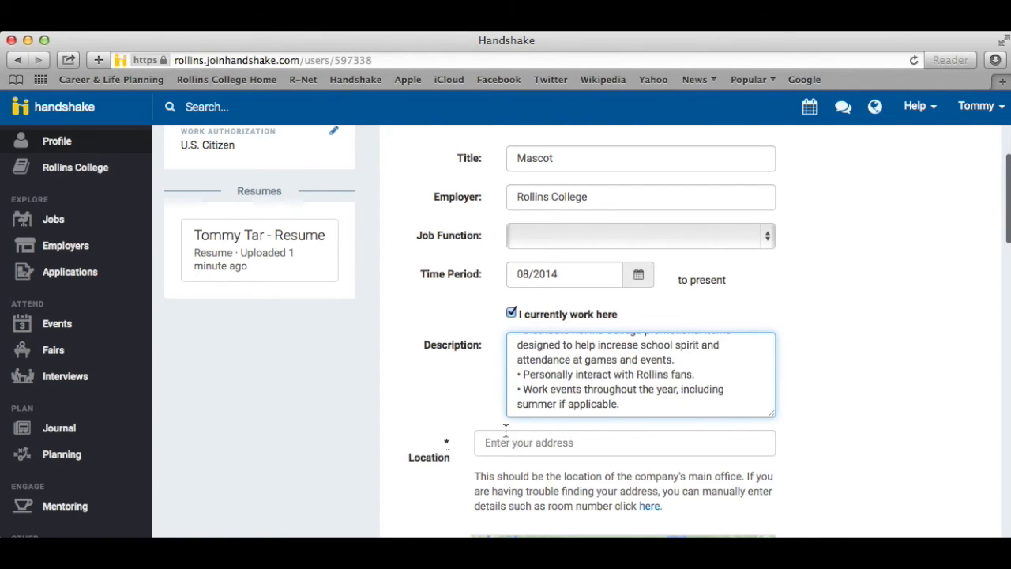
pyautogui.write('1000 Holt')
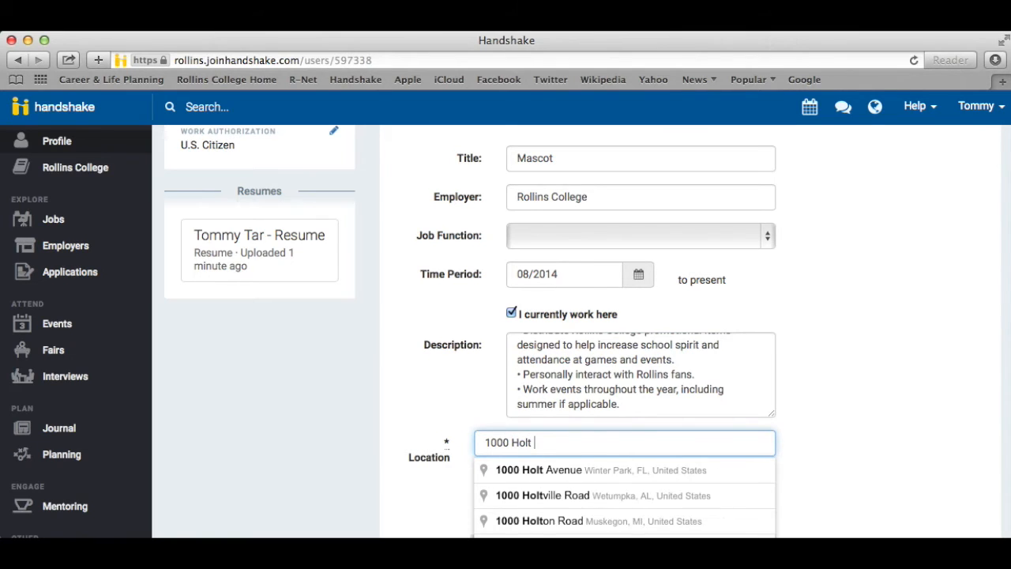
pyautogui.click(538, 469)
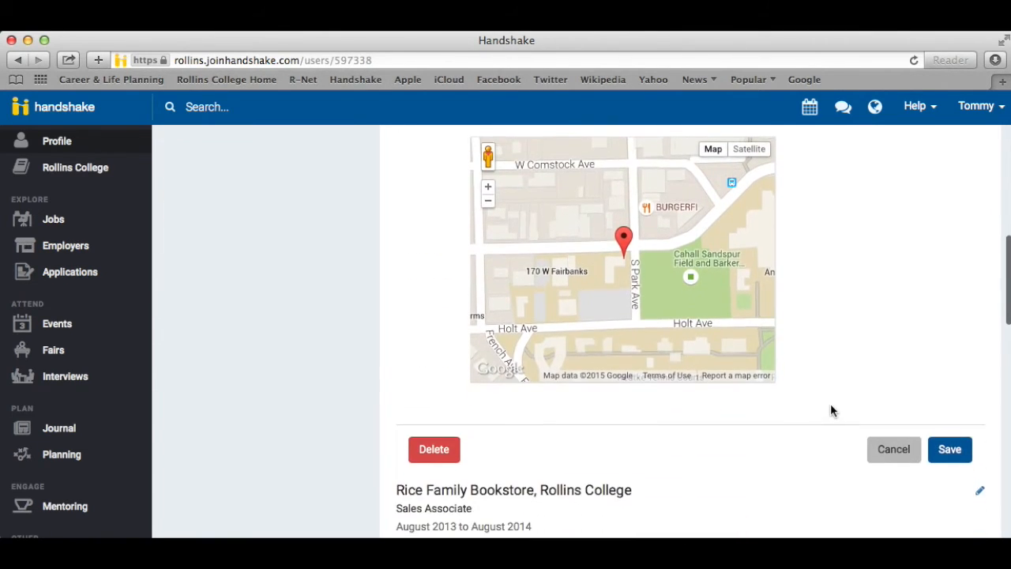
pyautogui.click(949, 448)
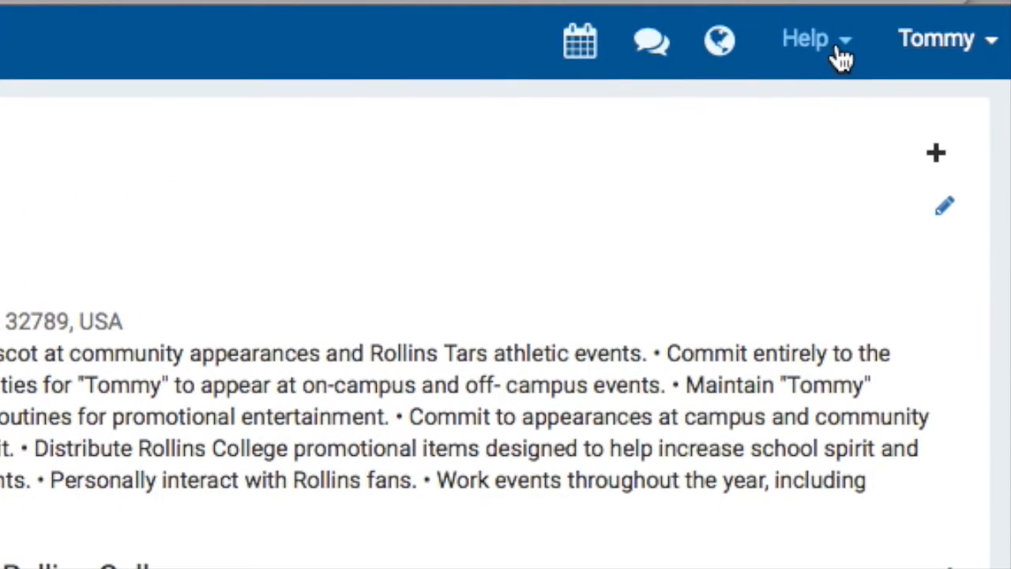
# Open the 'Students Building Their Profile From a Resume' article via the Support Portal.
pyautogui.click(804, 38)
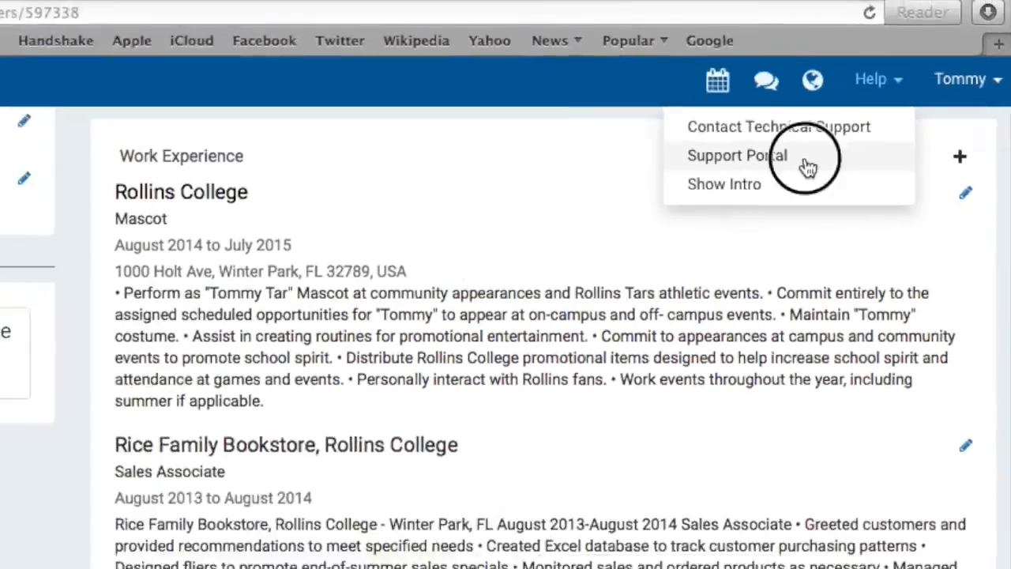
pyautogui.click(737, 155)
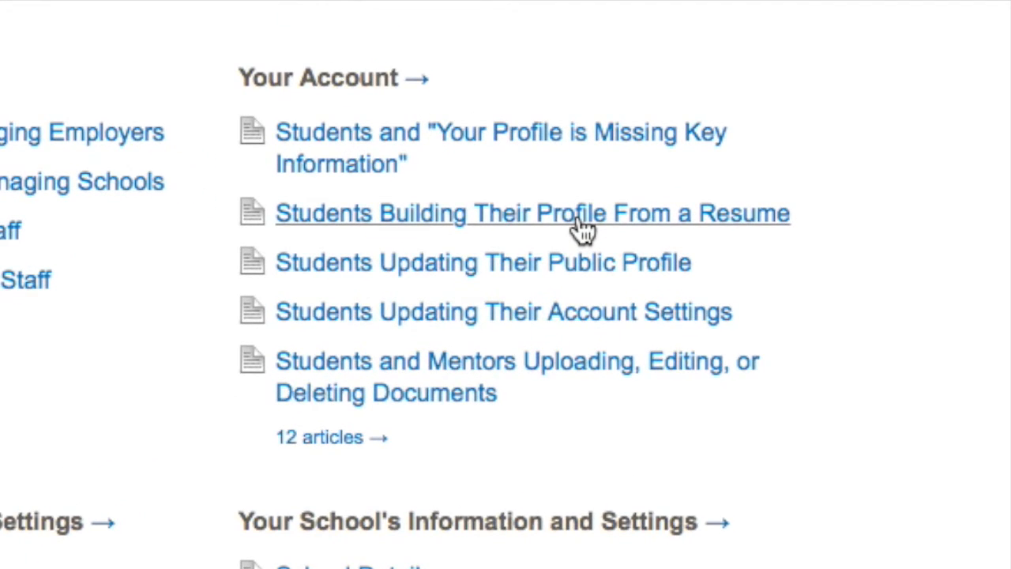
pyautogui.click(531, 213)
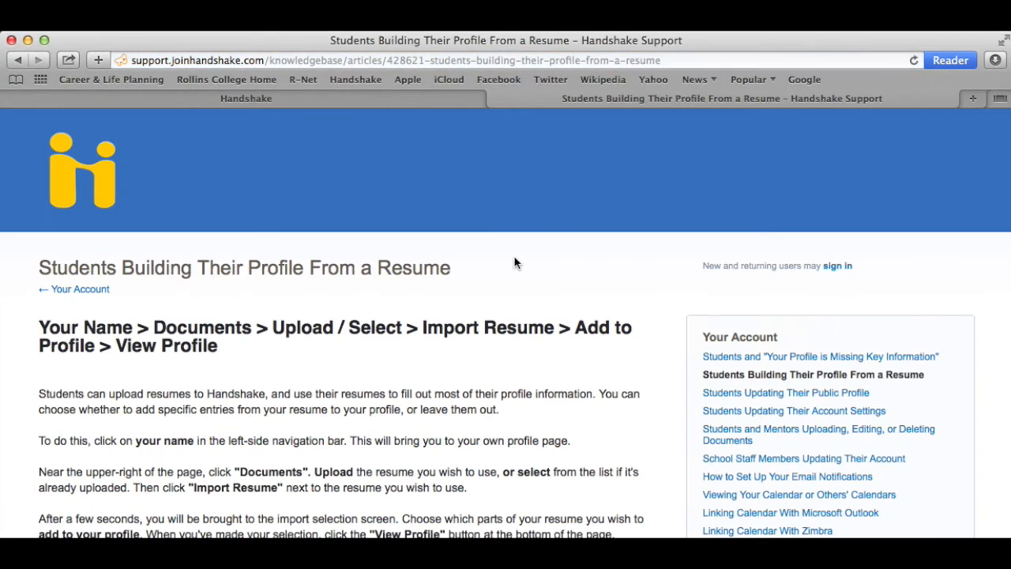
pyautogui.scroll(-3)
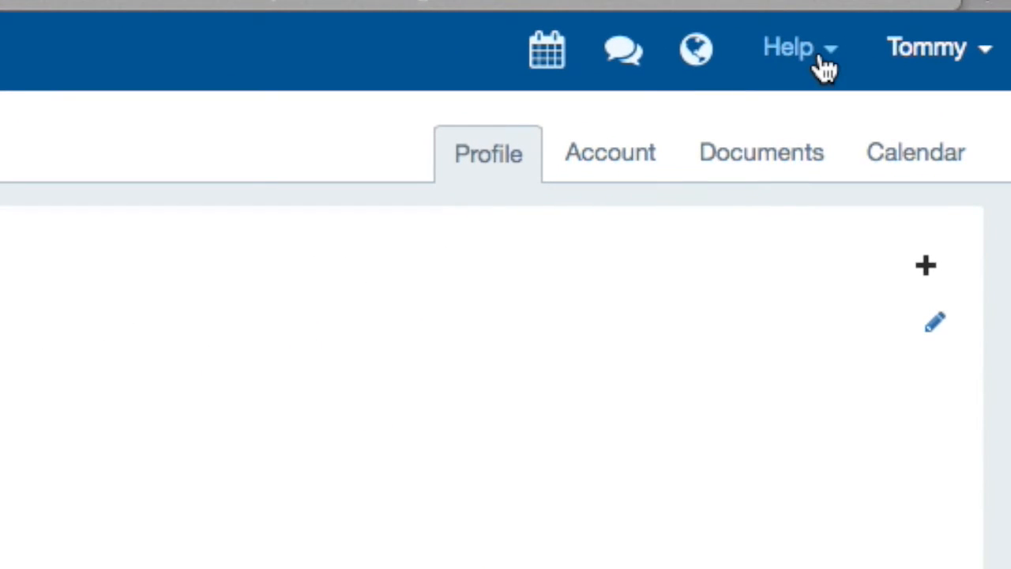
# Start a support conversation typing 'Hello, I need help building my personal profile. Can you assist me?'.
pyautogui.click(790, 48)
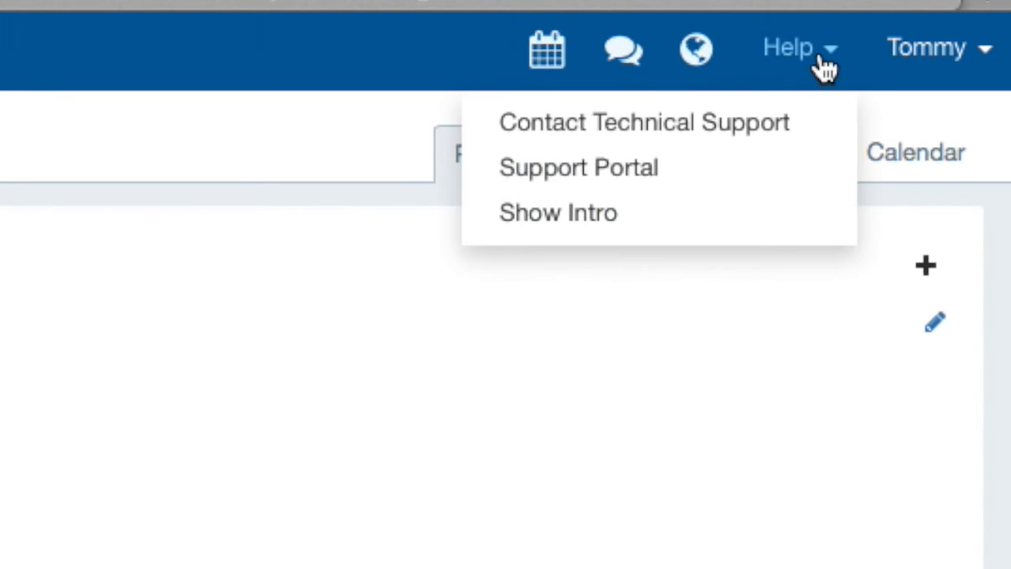
pyautogui.moveTo(643, 122)
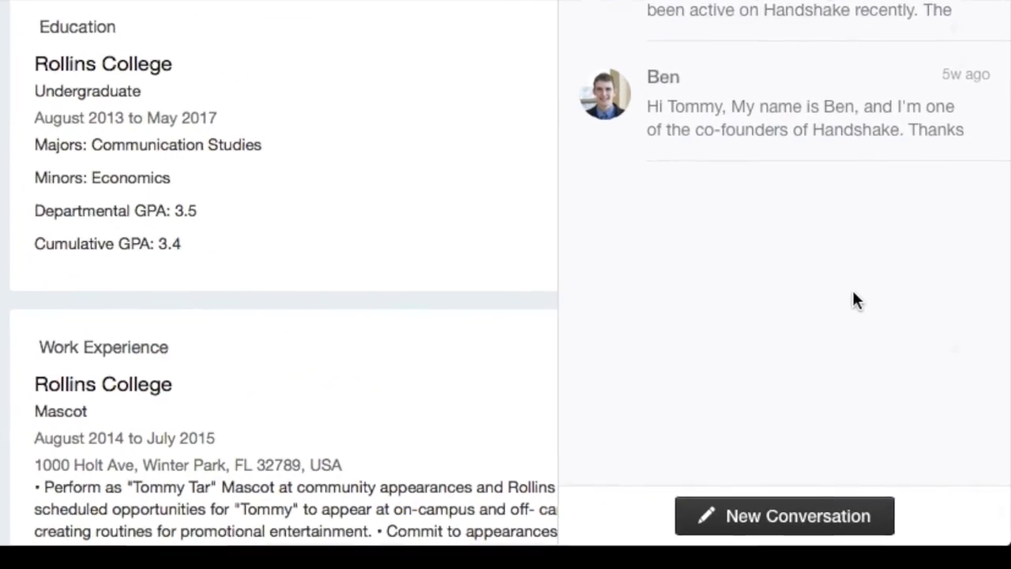
pyautogui.click(784, 514)
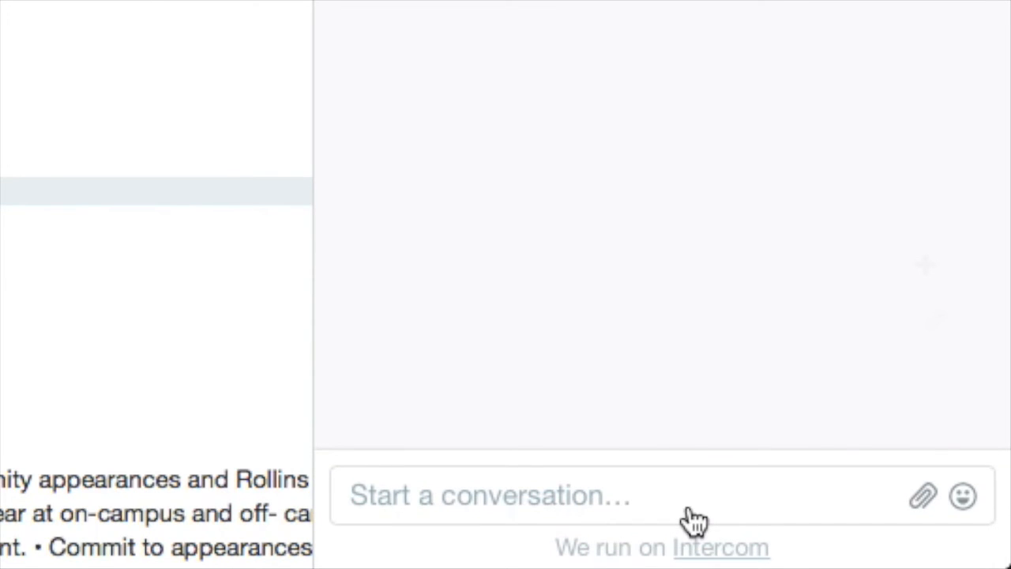
pyautogui.write('Hello, I')
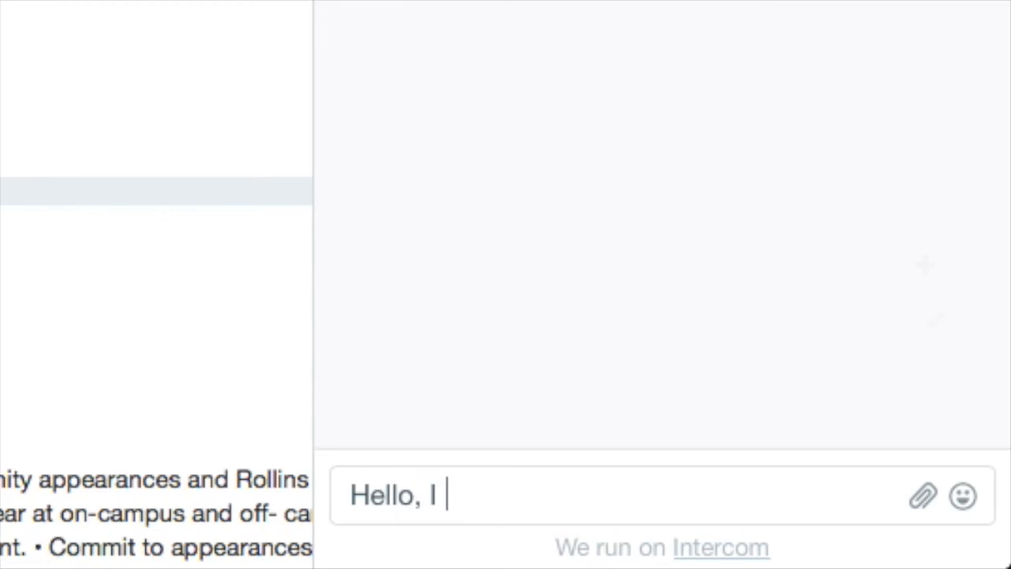
pyautogui.write('need help building my personal')
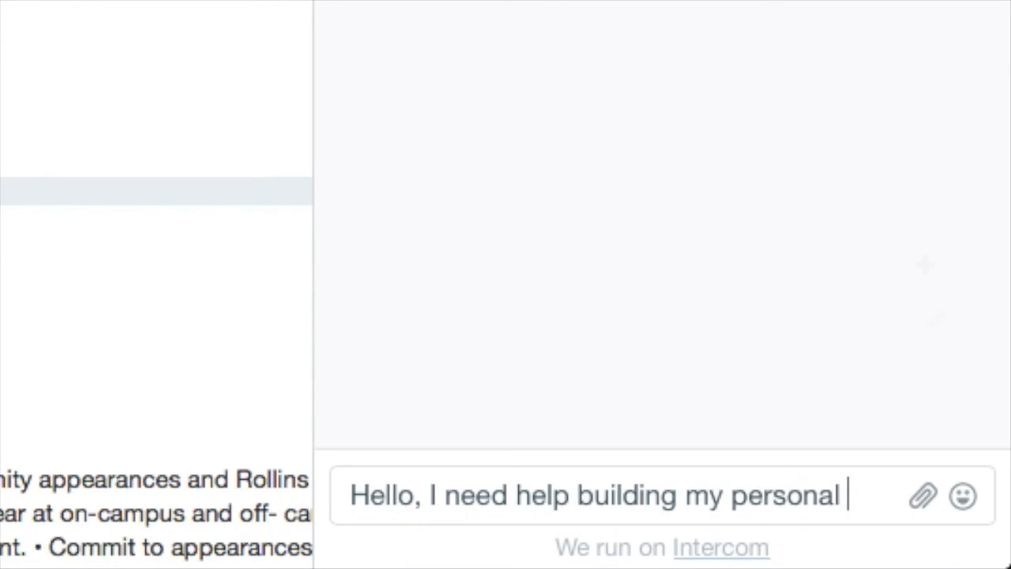
pyautogui.write('profile')
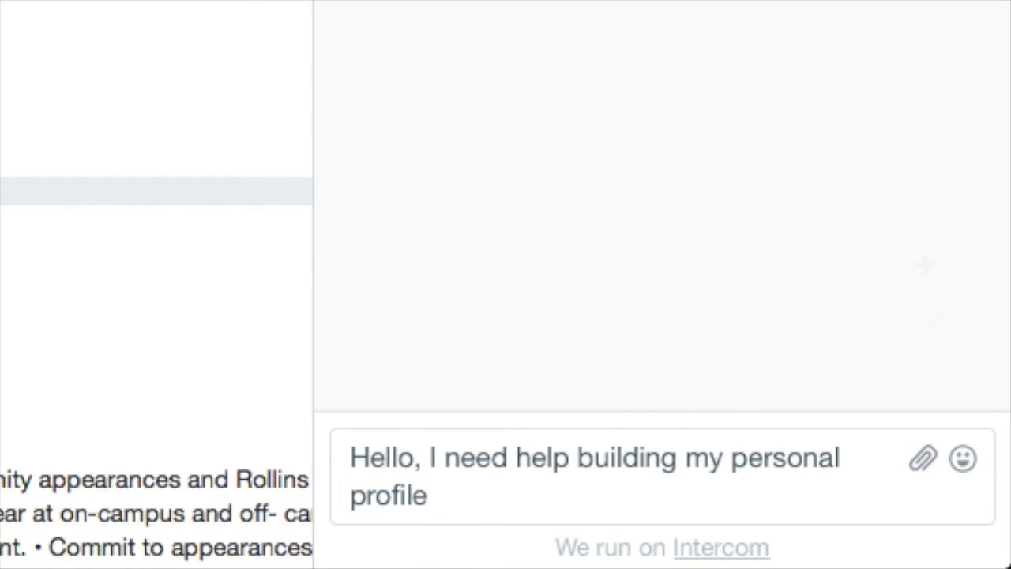
pyautogui.write('.')
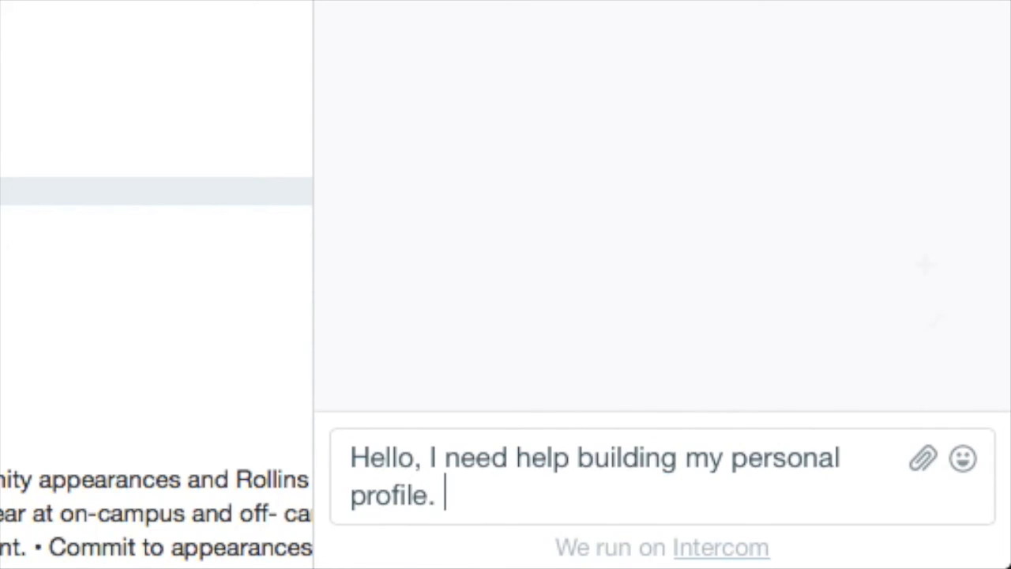
pyautogui.write('Can you assist')
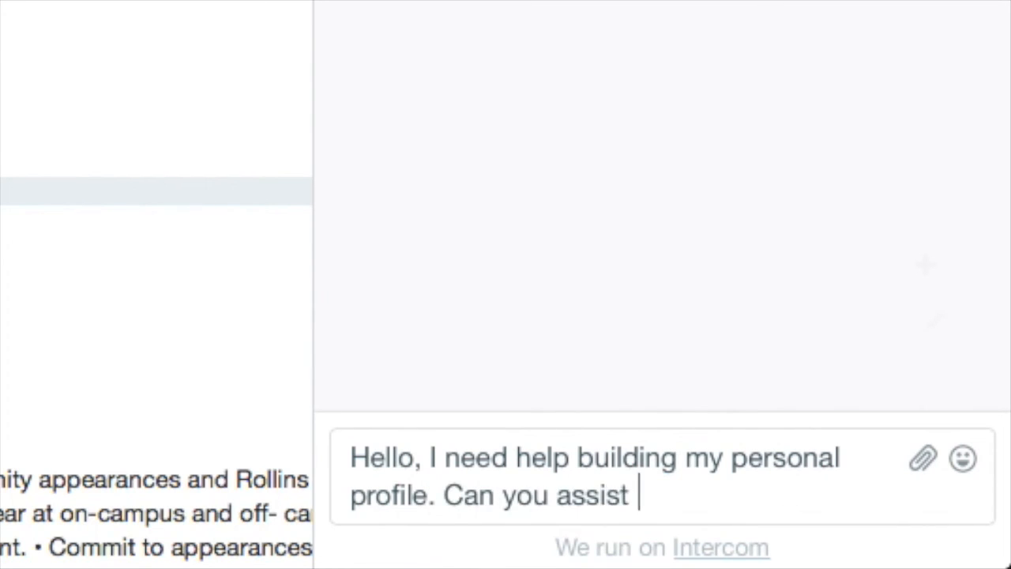
pyautogui.write('me?')
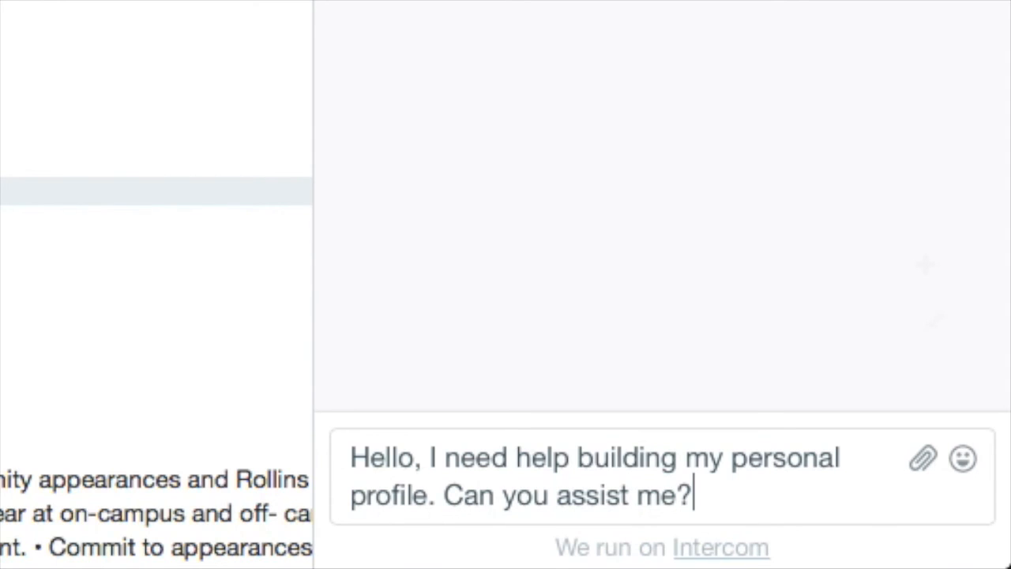